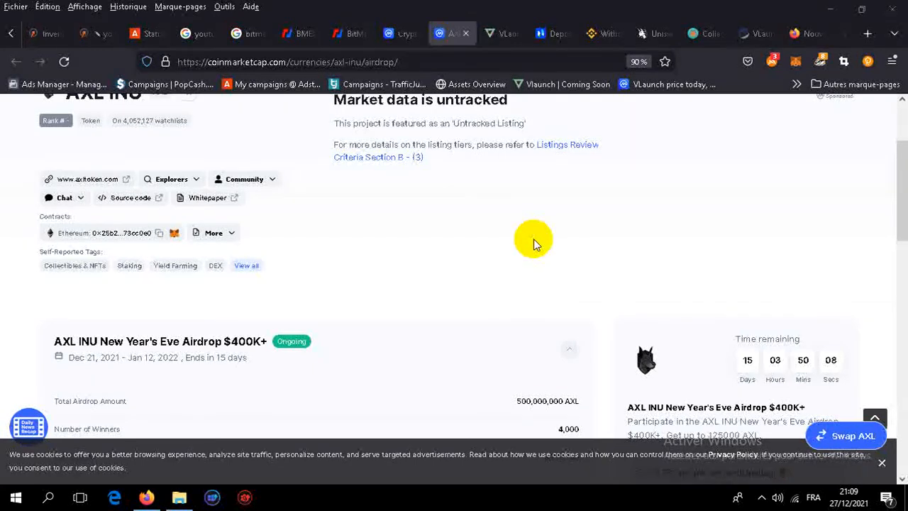
mouse_move(393, 268)
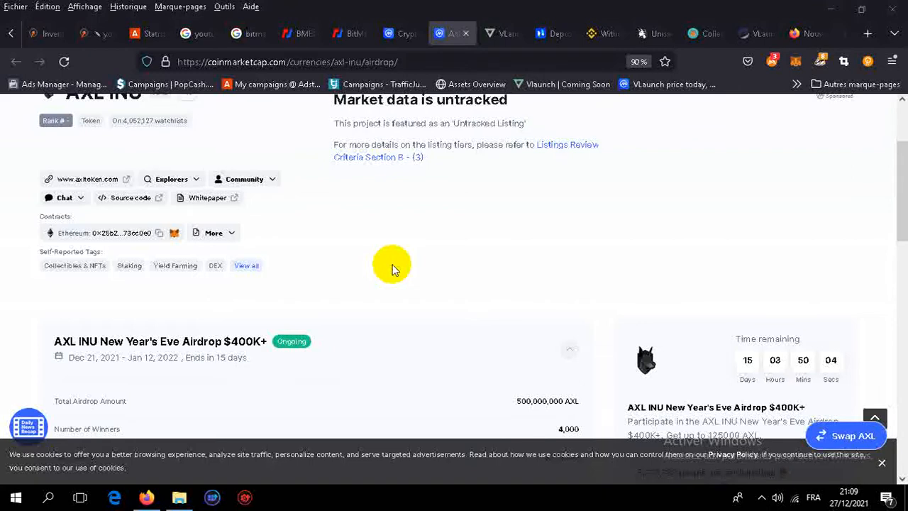
mouse_move(383, 273)
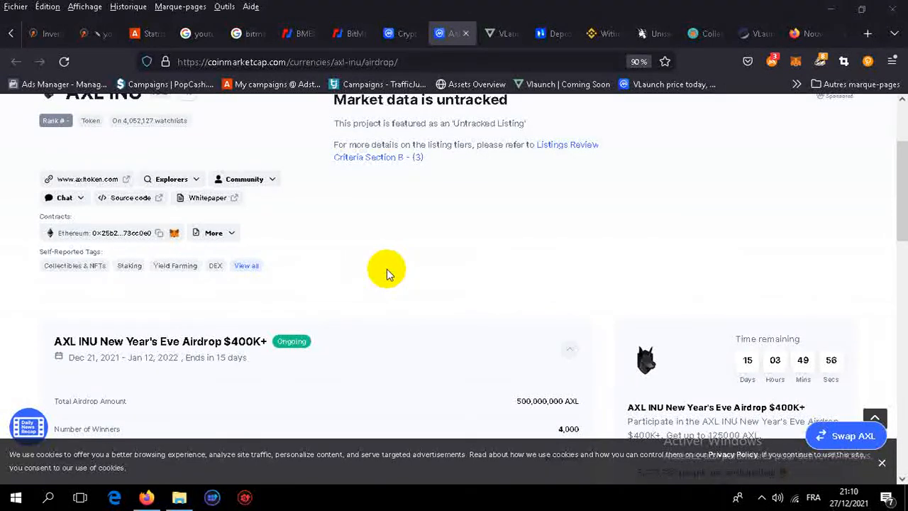
mouse_move(50, 345)
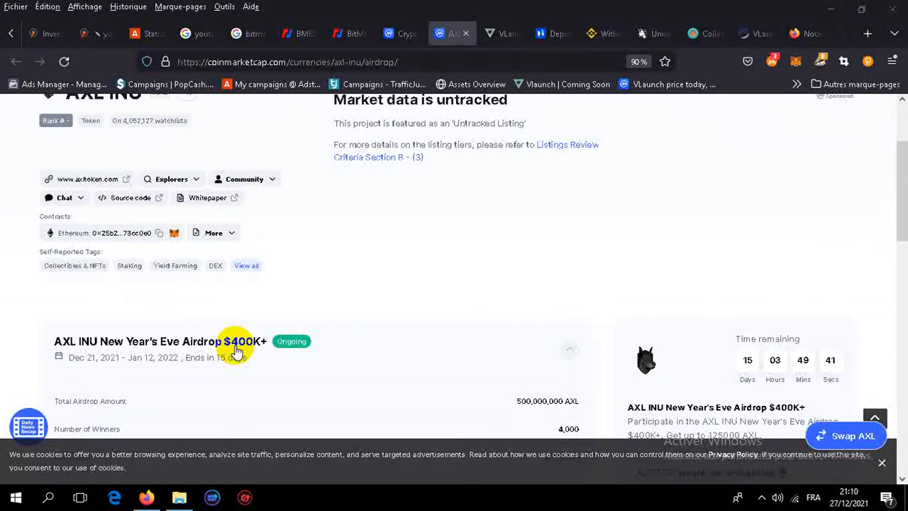
mouse_move(343, 355)
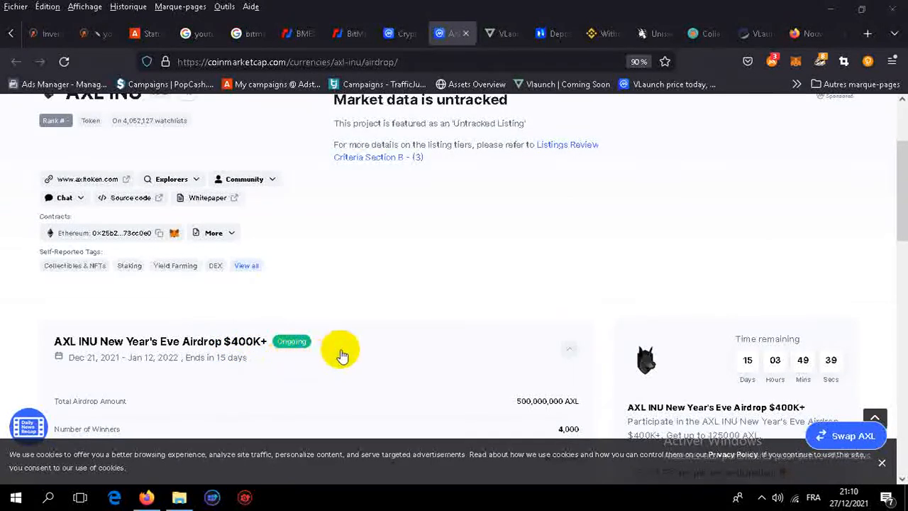
Scroll to the How to Participate heading, highlight 'How', and reveal all eight tasks.
scroll(down, 3)
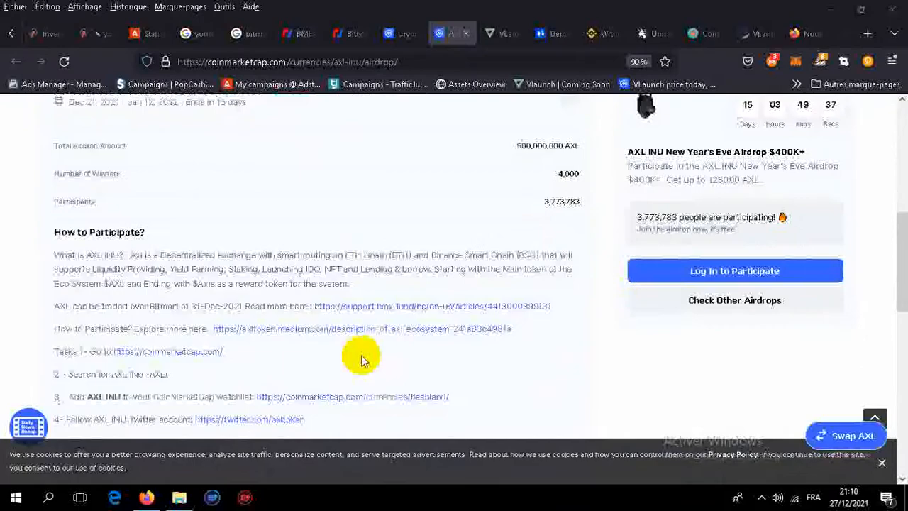
scroll(down, 3)
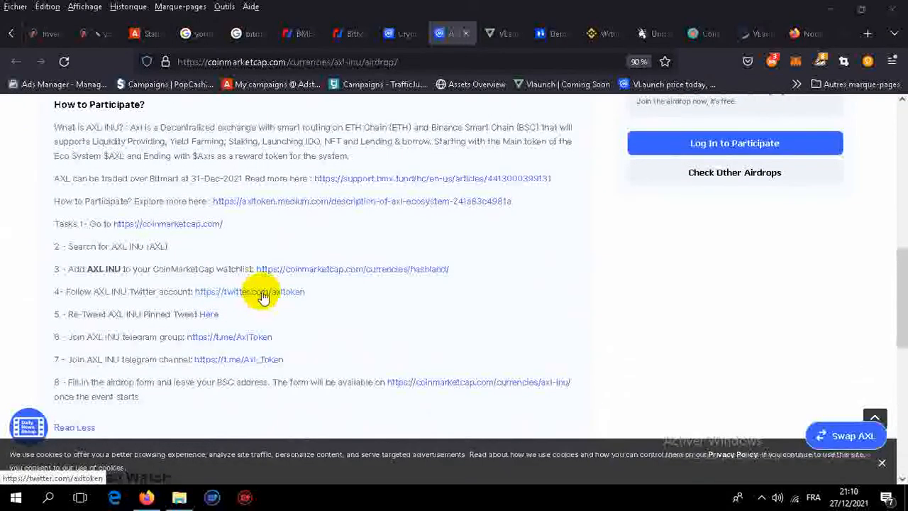
scroll(up, 3)
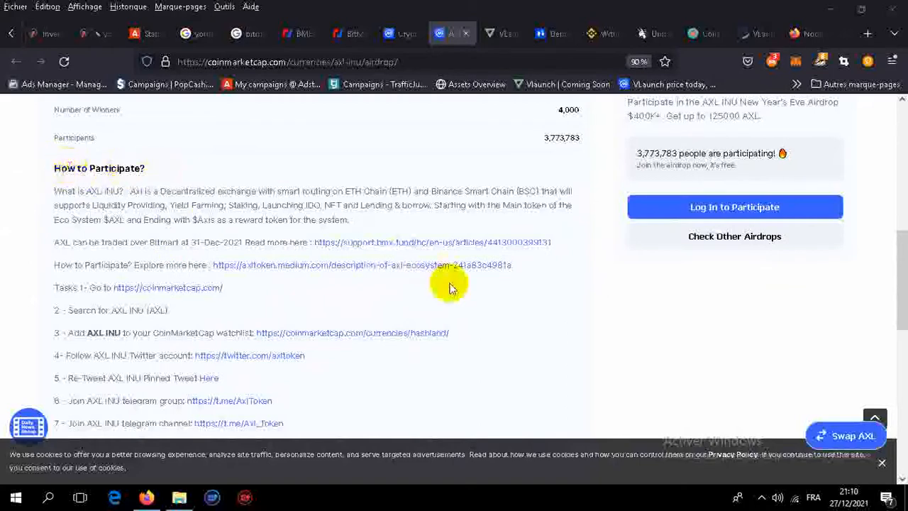
mouse_move(451, 314)
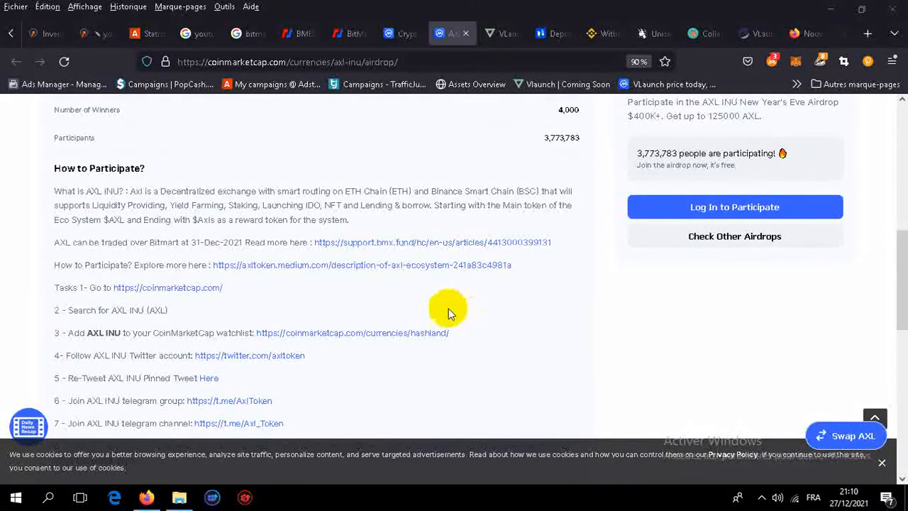
mouse_move(60, 169)
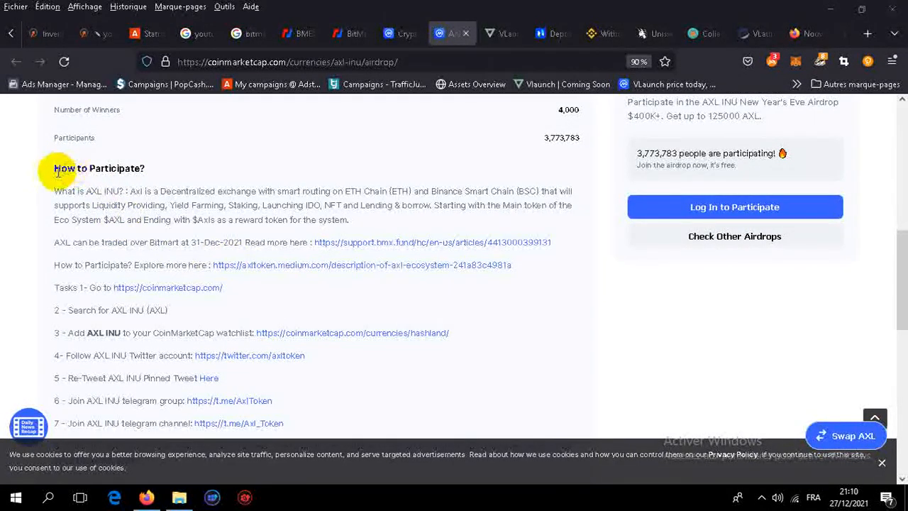
double_click(65, 168)
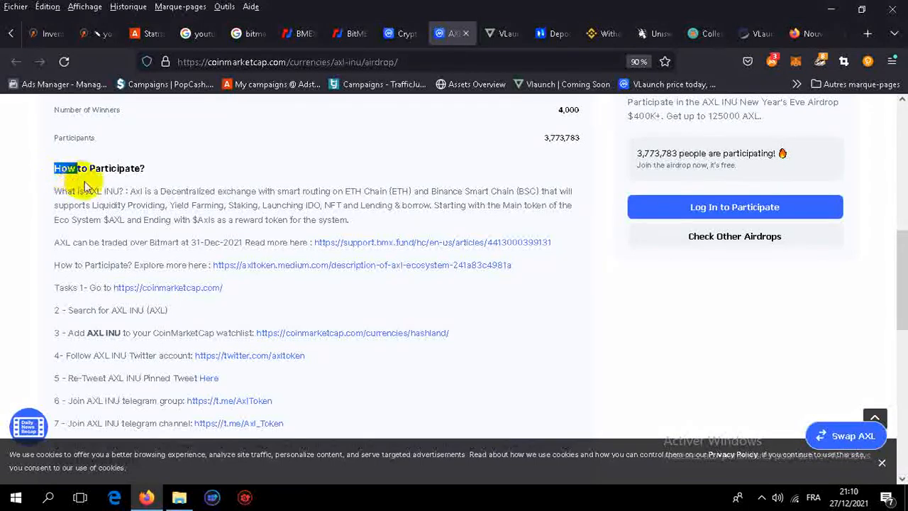
mouse_move(80, 261)
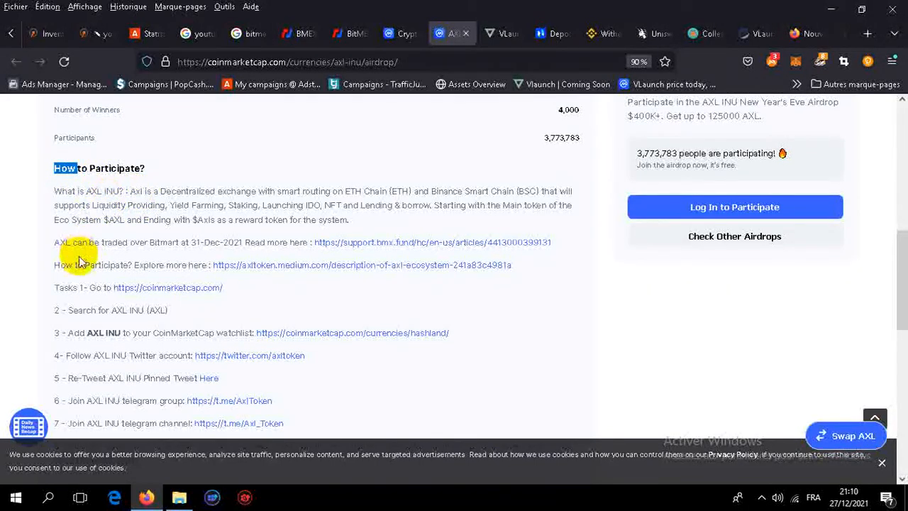
scroll(down, 3)
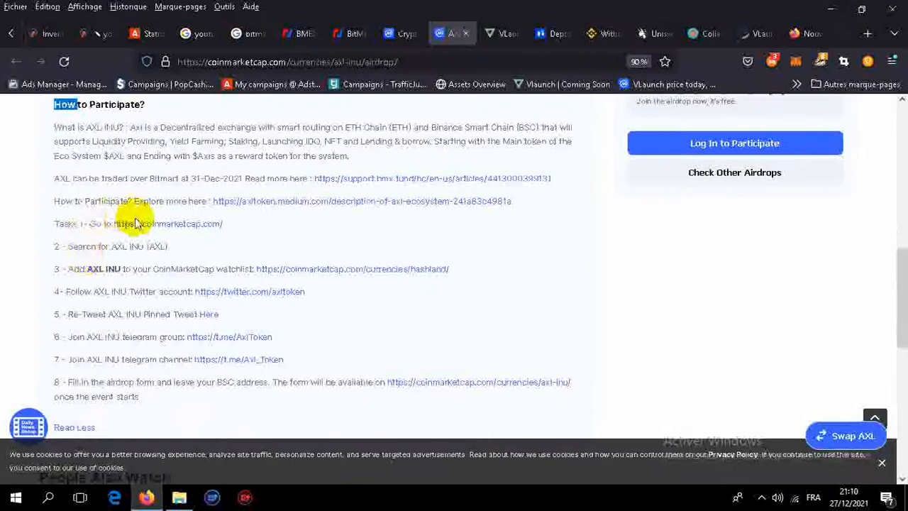
mouse_move(168, 223)
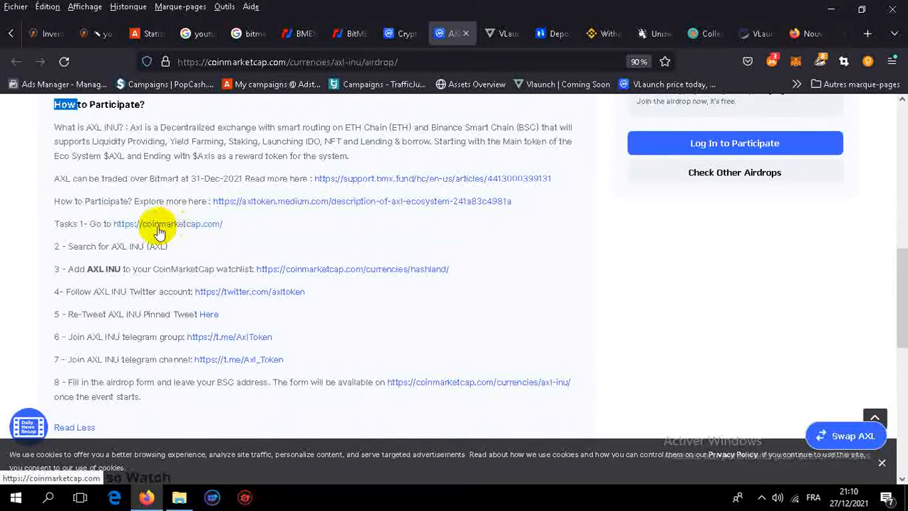
mouse_move(85, 246)
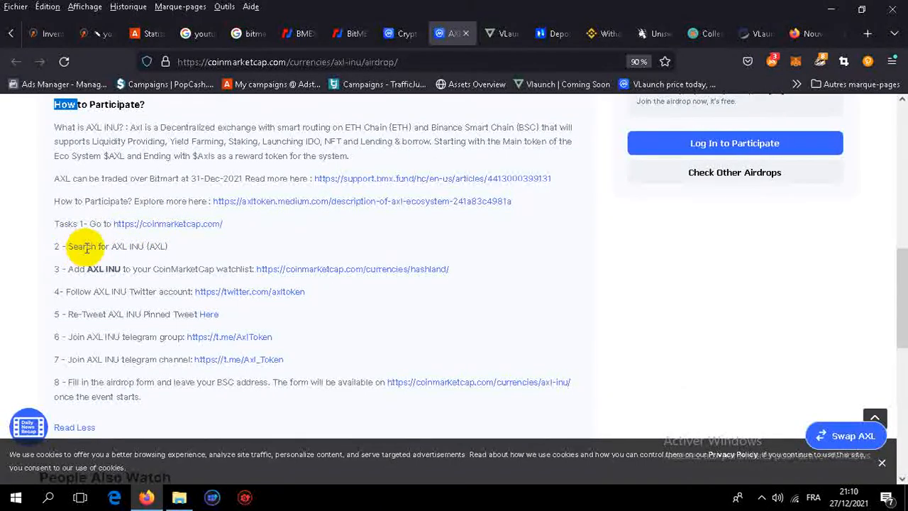
mouse_move(128, 246)
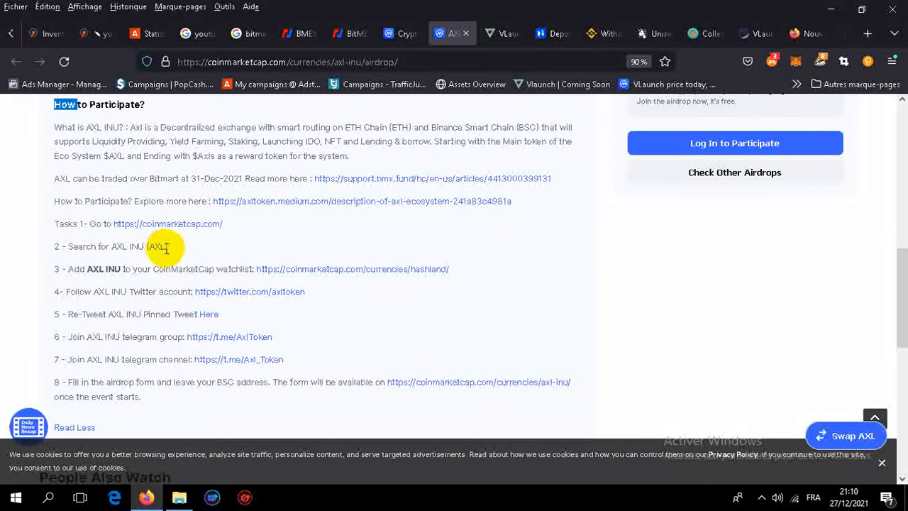
mouse_move(71, 269)
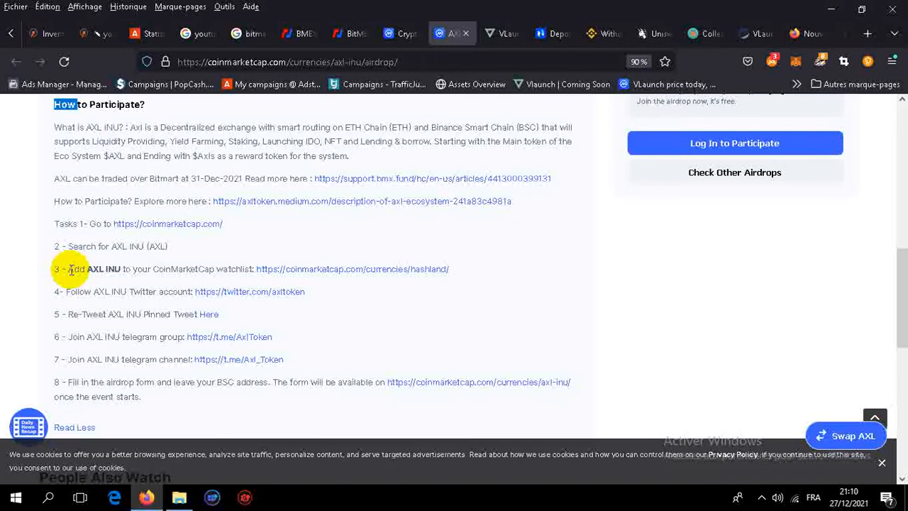
mouse_move(219, 277)
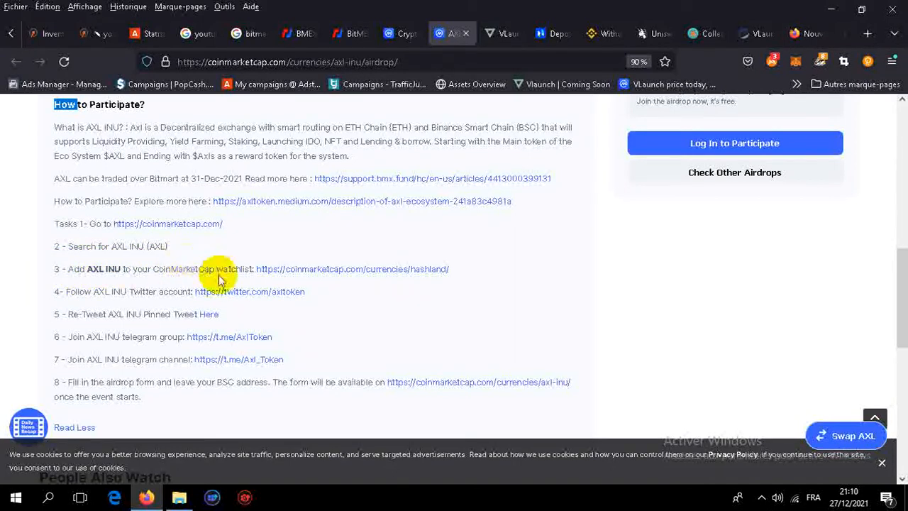
mouse_move(301, 273)
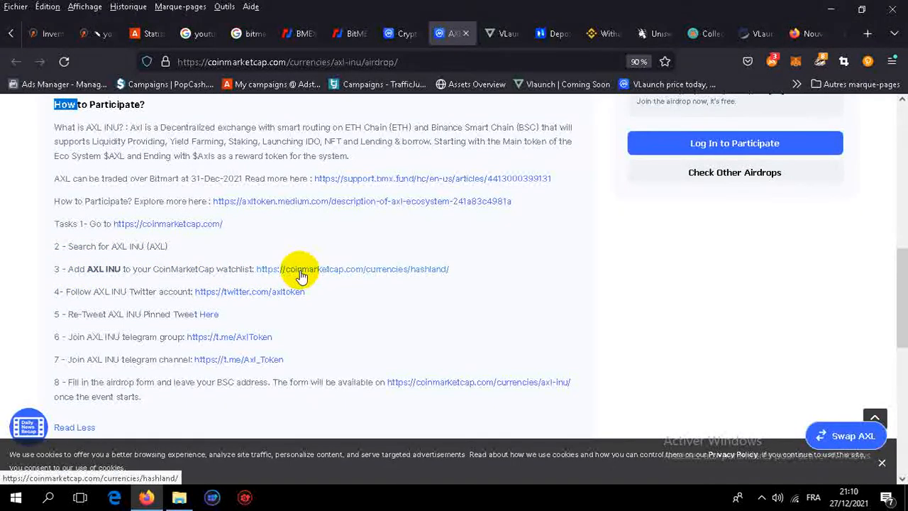
mouse_move(169, 282)
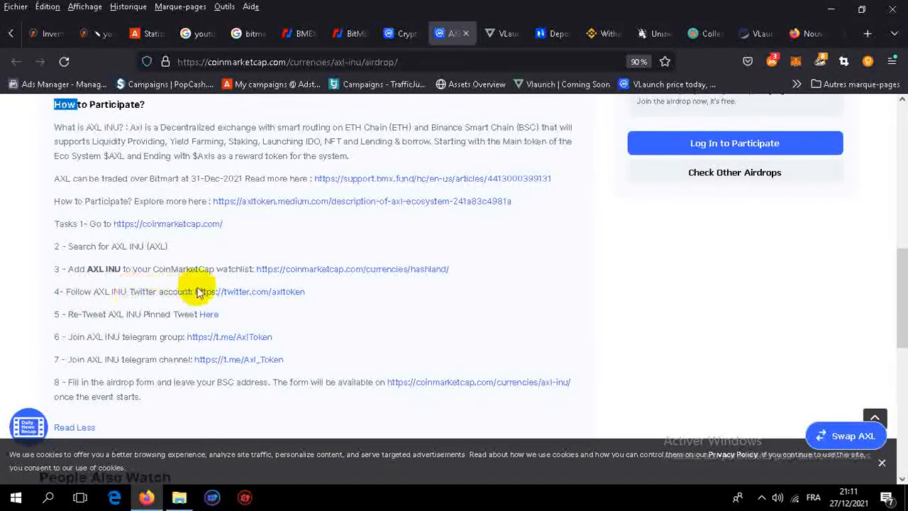
mouse_move(93, 319)
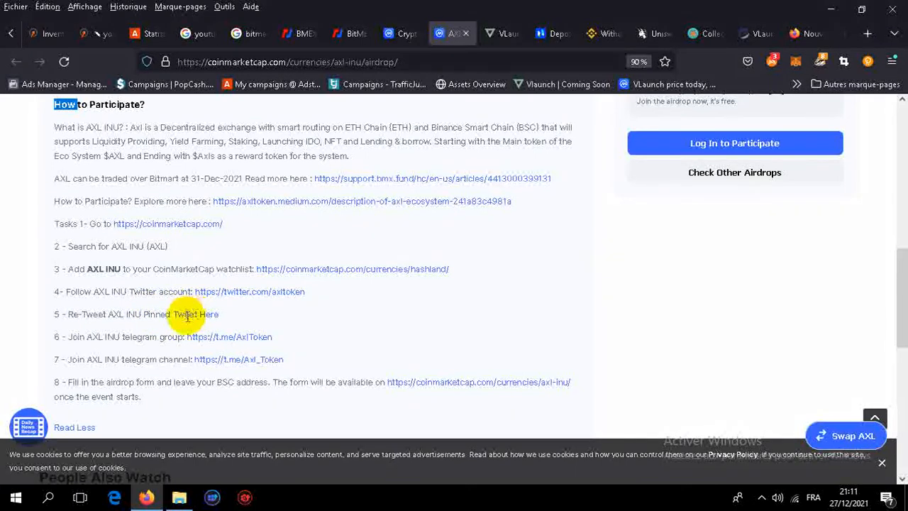
mouse_move(100, 348)
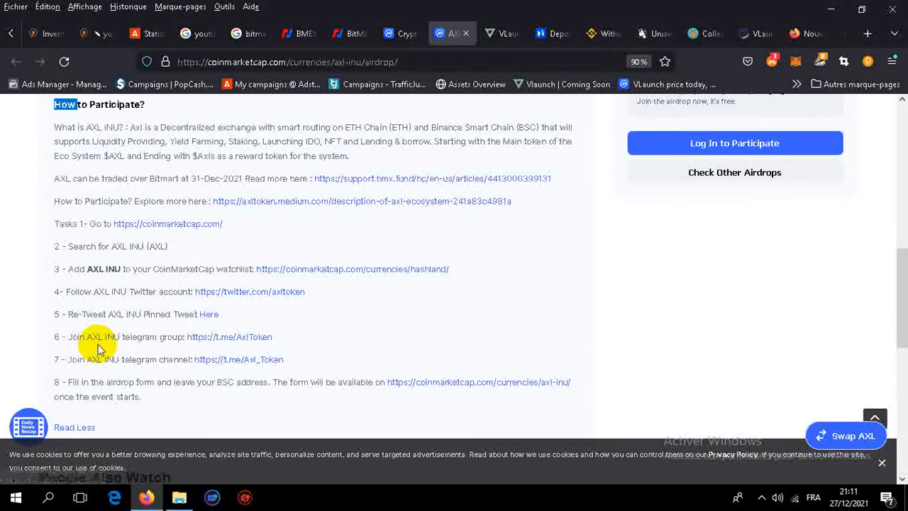
mouse_move(99, 358)
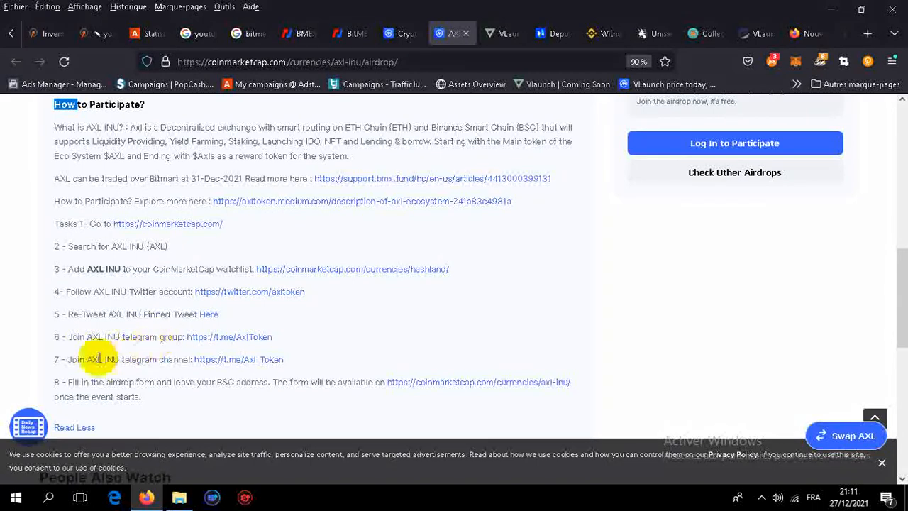
Scroll through AXL INU tasks 1–8, ending at the BSC address airdrop form.
scroll(down, 3)
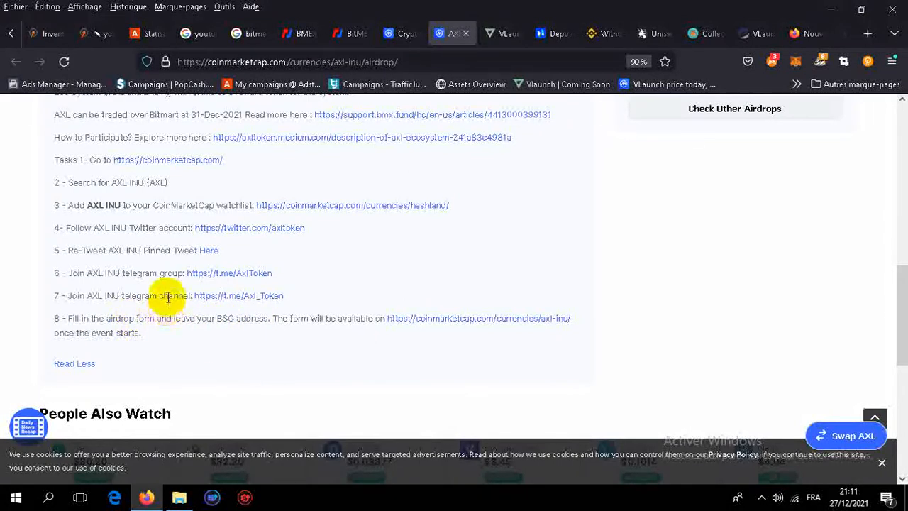
mouse_move(355, 284)
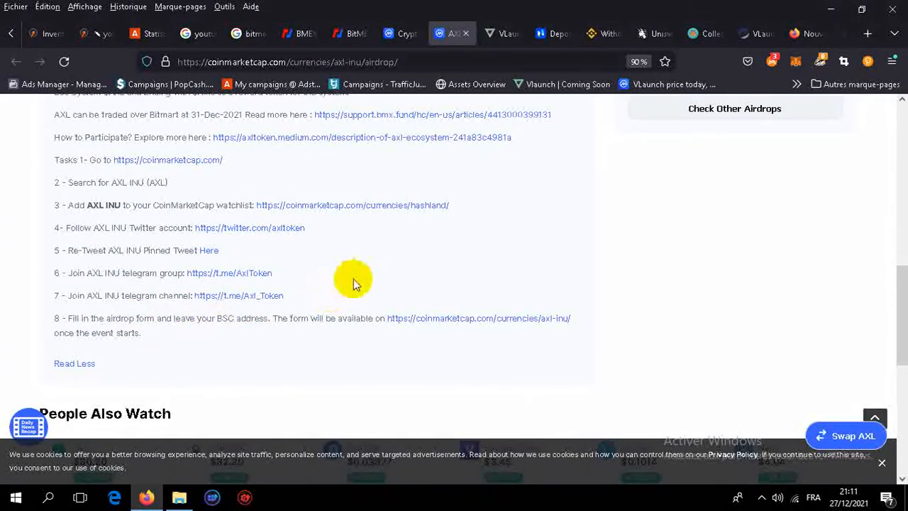
mouse_move(796, 62)
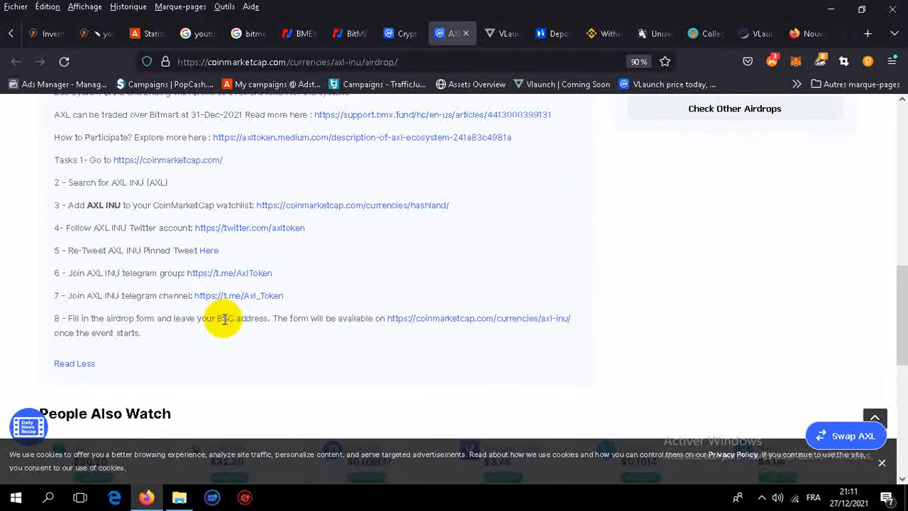
right_click(447, 317)
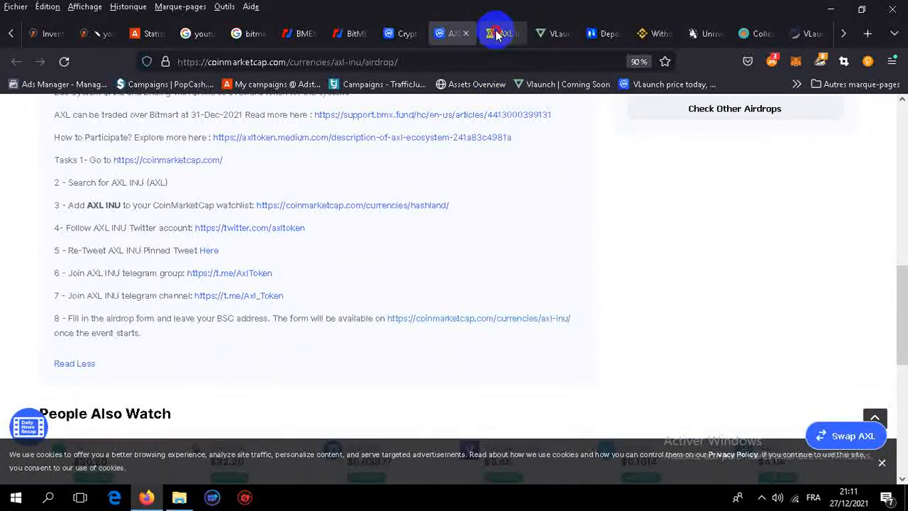
Open the AXL INU token page and expand its full description with Read More.
click(503, 33)
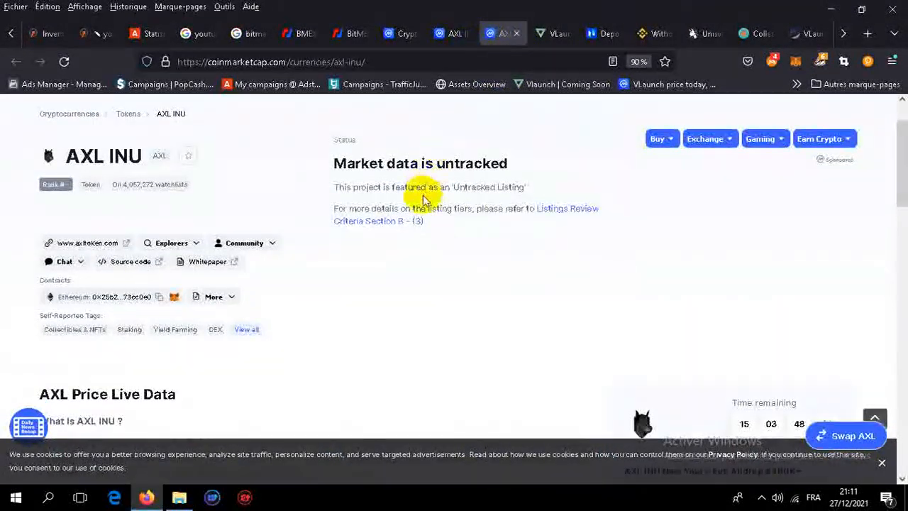
scroll(down, 3)
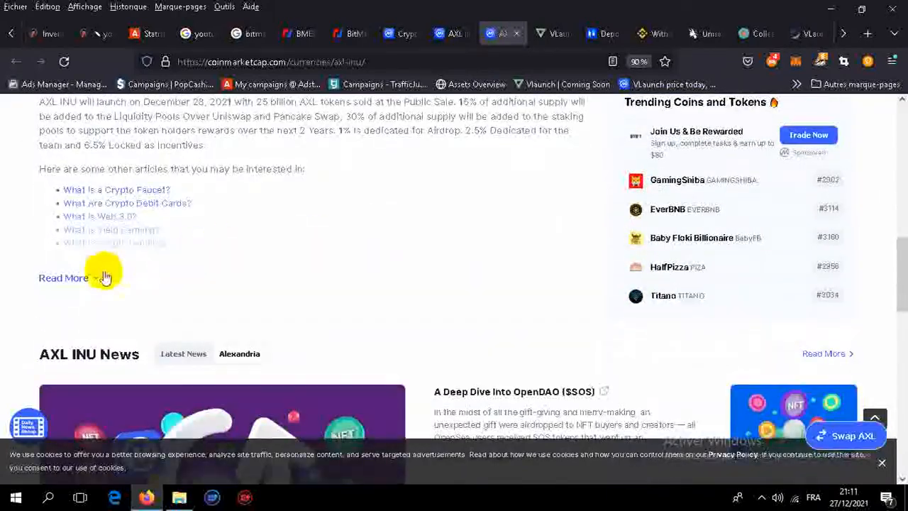
click(64, 278)
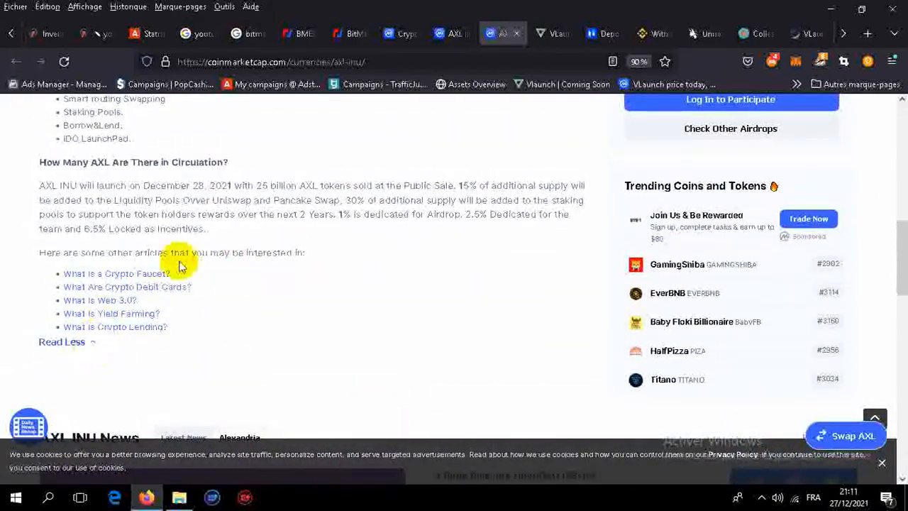
scroll(up, 3)
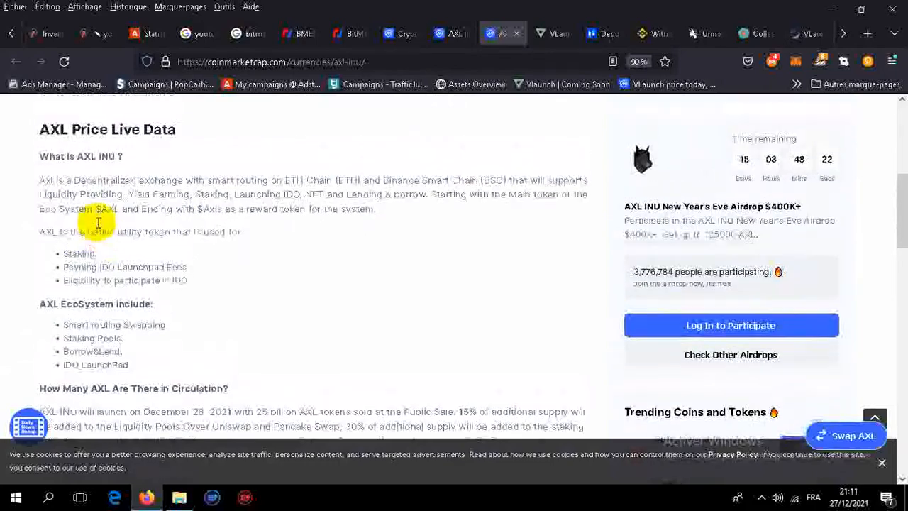
scroll(up, 3)
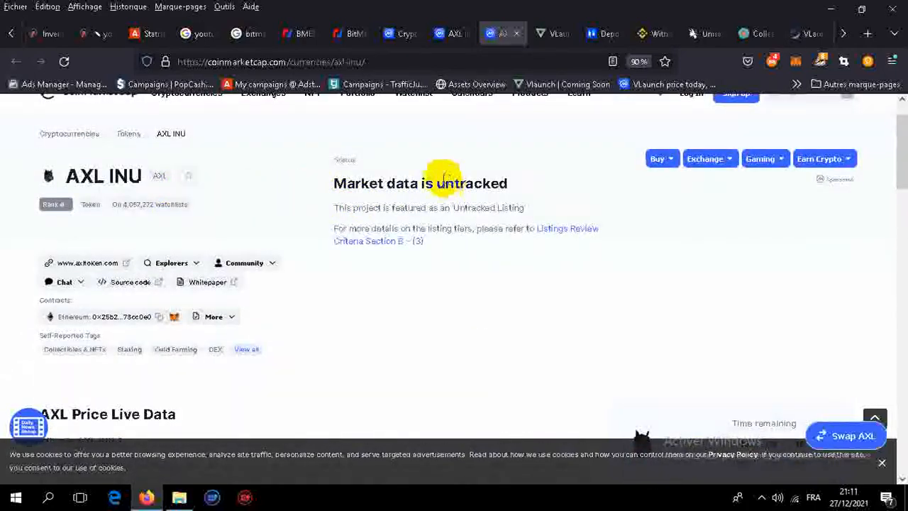
mouse_move(328, 211)
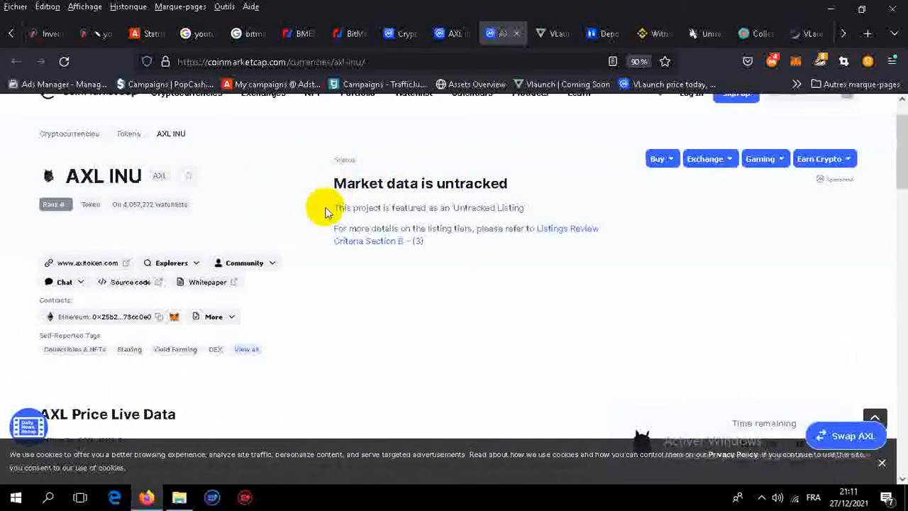
scroll(down, 3)
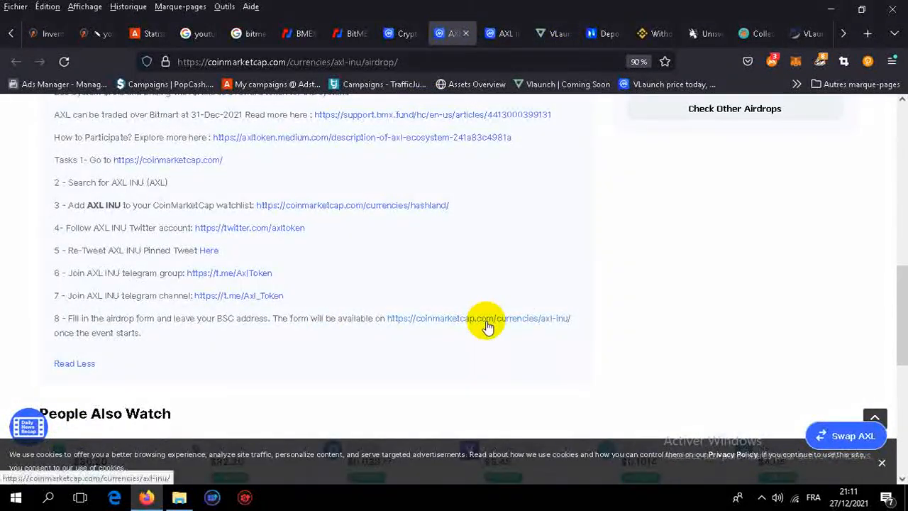
mouse_move(194, 296)
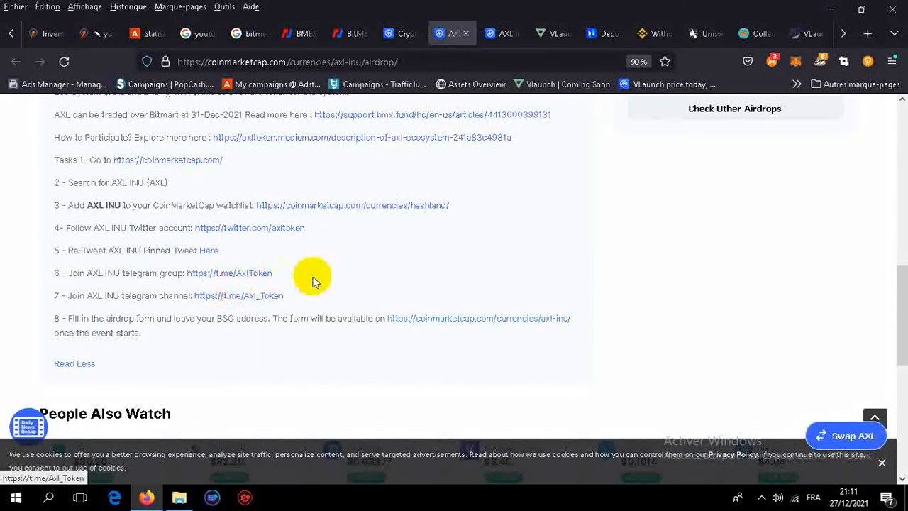
mouse_move(132, 250)
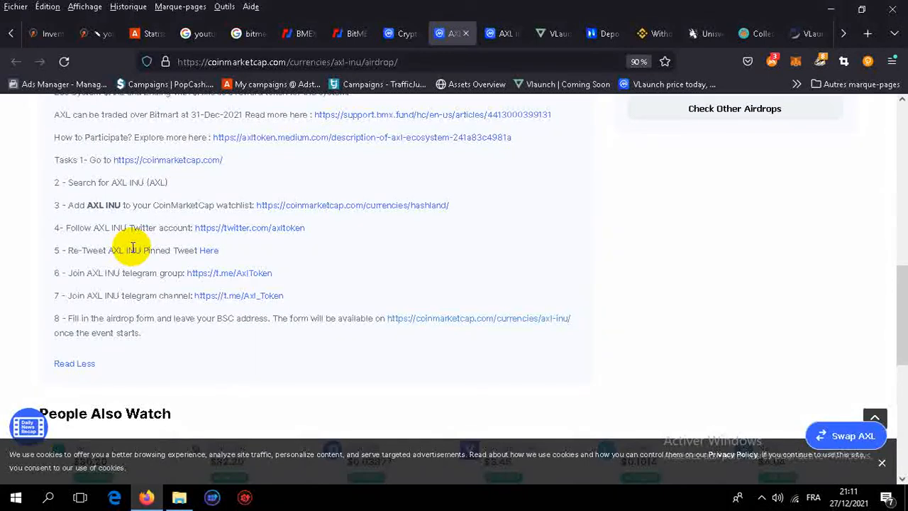
Show the background running apps while the eight-task airdrop list stays visible.
click(761, 496)
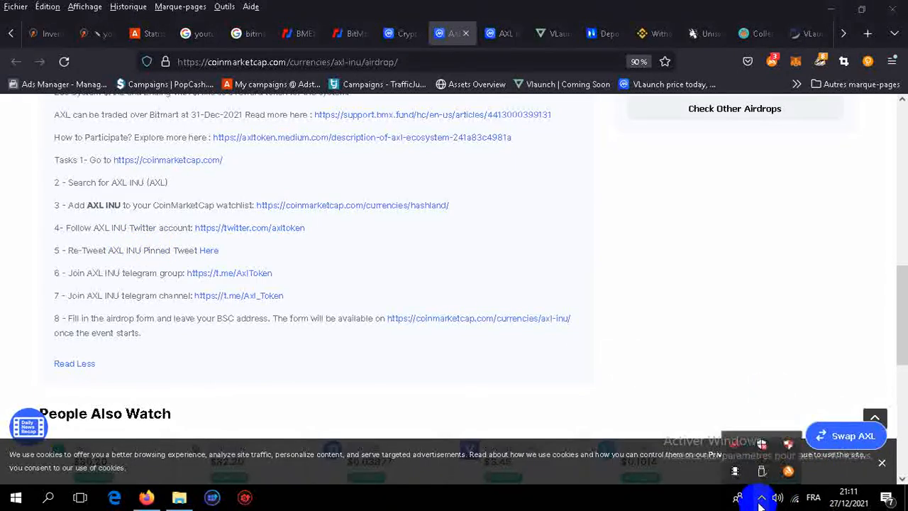